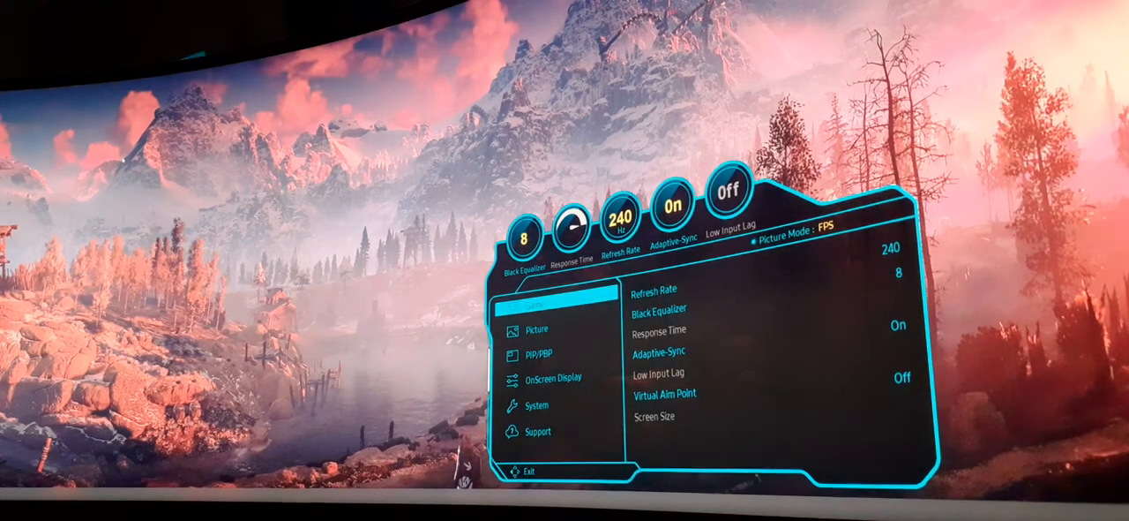
Move through the OSD from Game past System to the Support section showing software update details
left_click(537, 404)
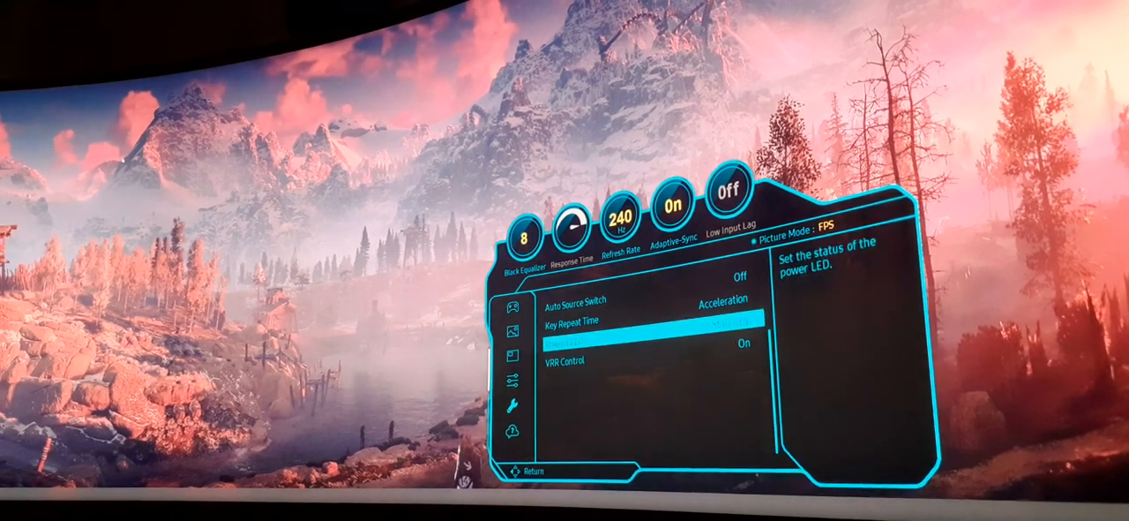
key("Down")
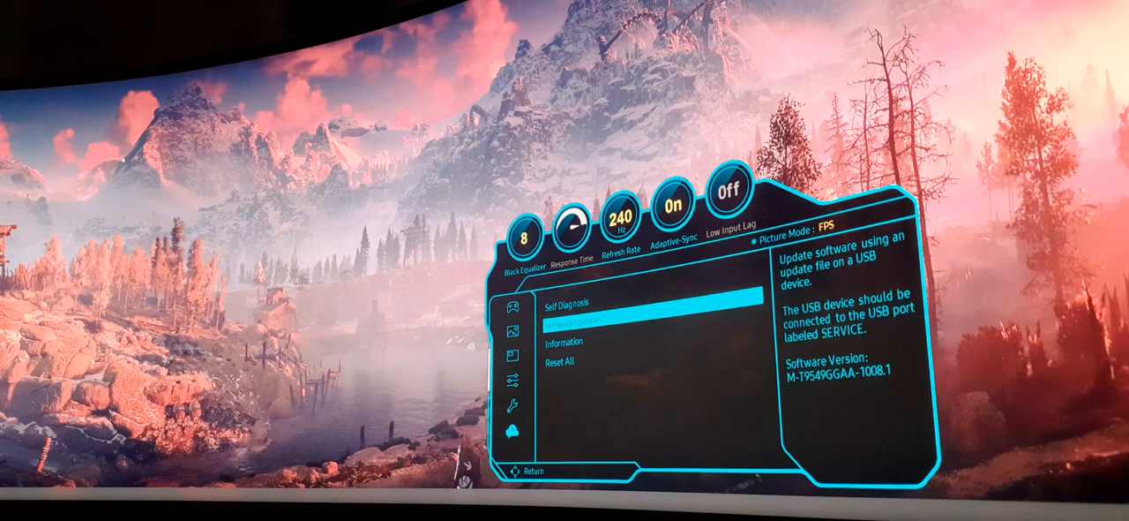
Reach the OnScreen Display category with Language English and Display Time 20 seconds
key("Down")
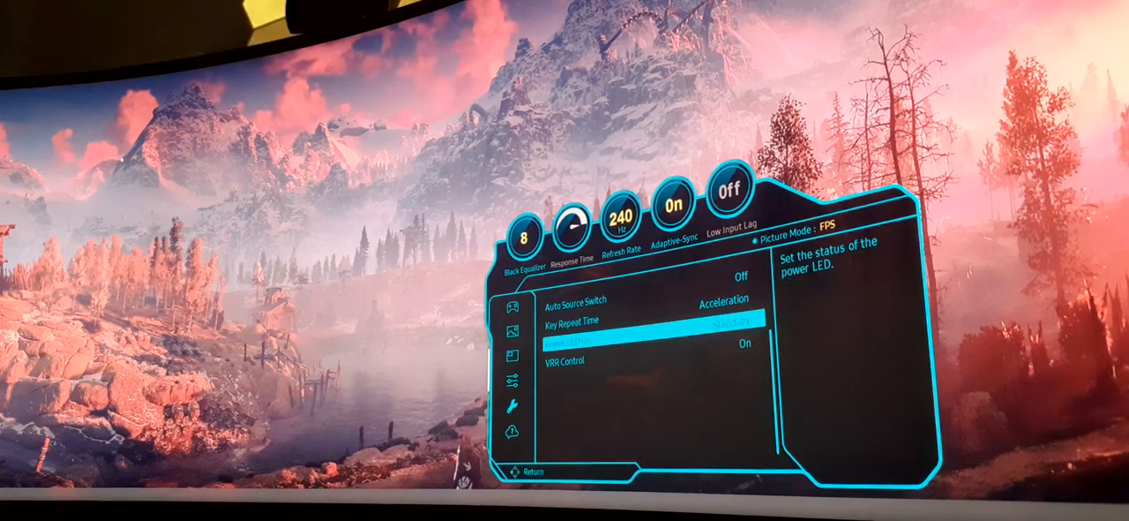
key("Down")
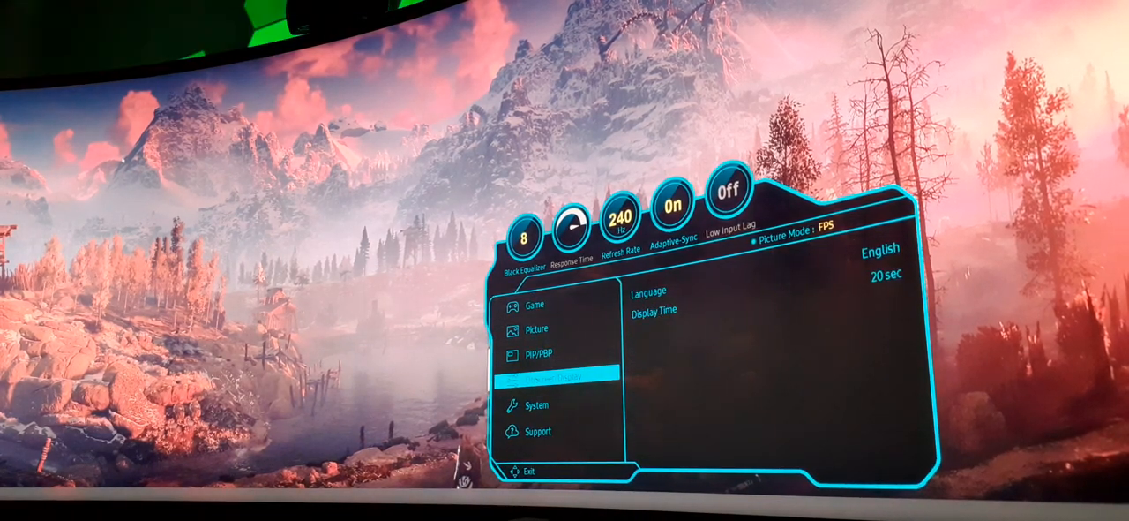
Exit the OSD menu to reveal the Windows desktop with the resolution settings window
left_click(538, 353)
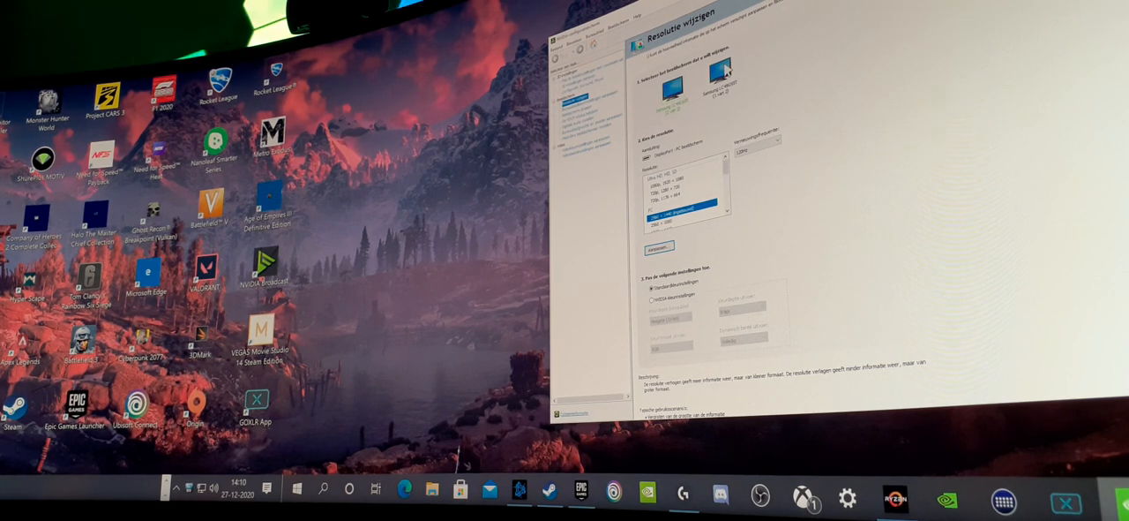
Select the display and its refresh rate on the NVIDIA Change Resolution page
left_click(720, 74)
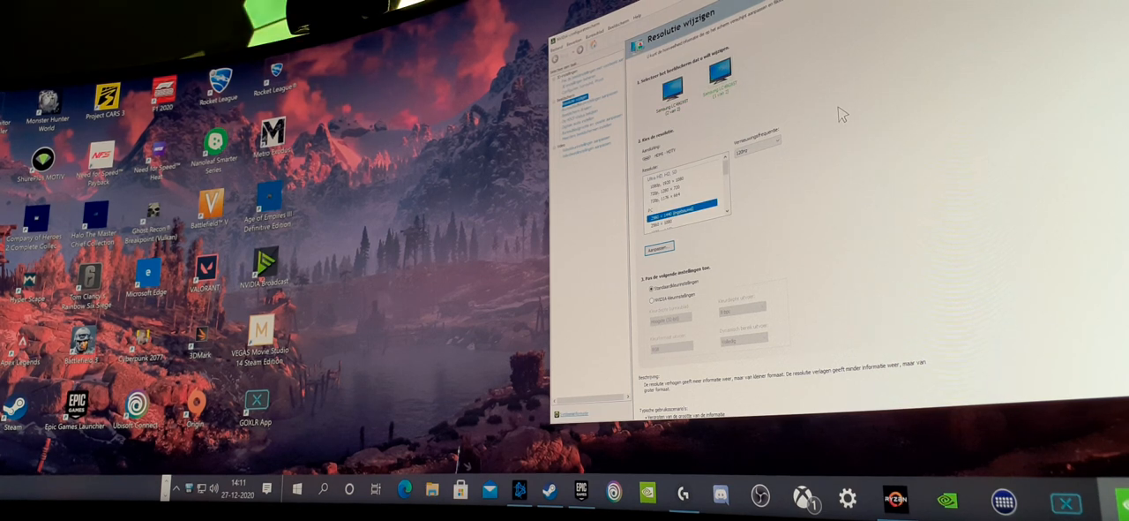
left_click(780, 141)
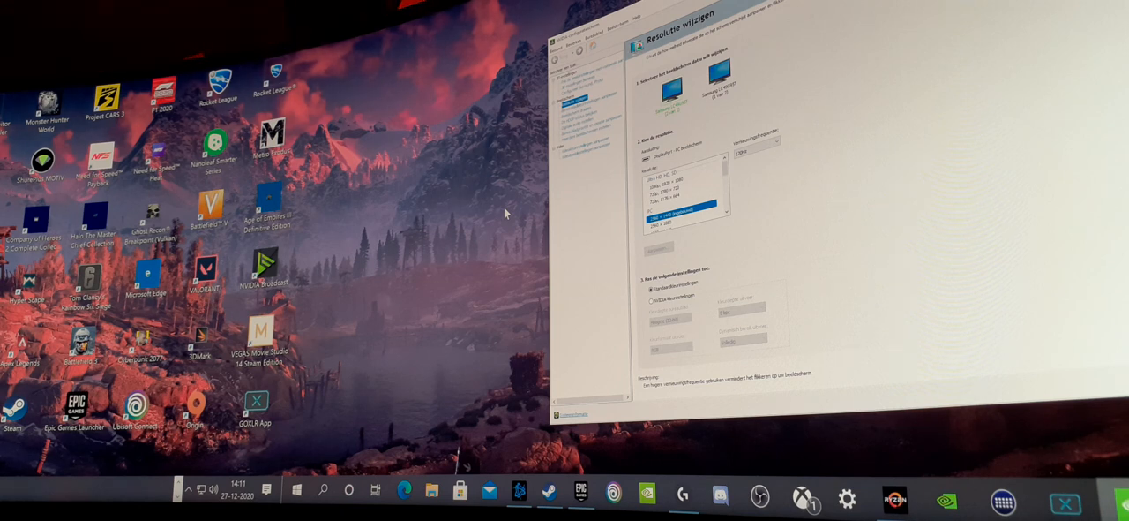
mouse_move(300, 309)
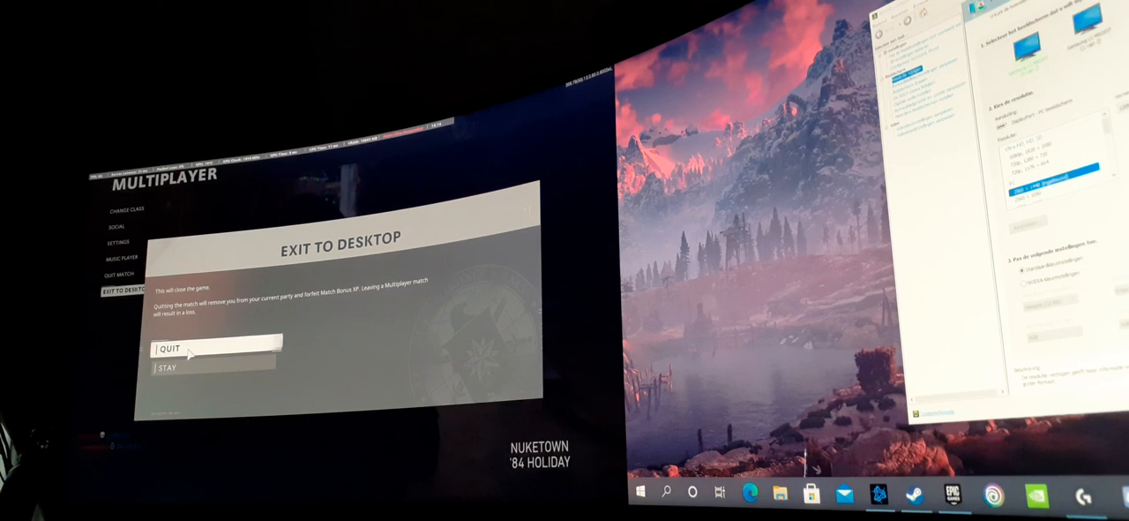
Confirm quitting Call of Duty to the desktop from the multiplayer menu
left_click(173, 346)
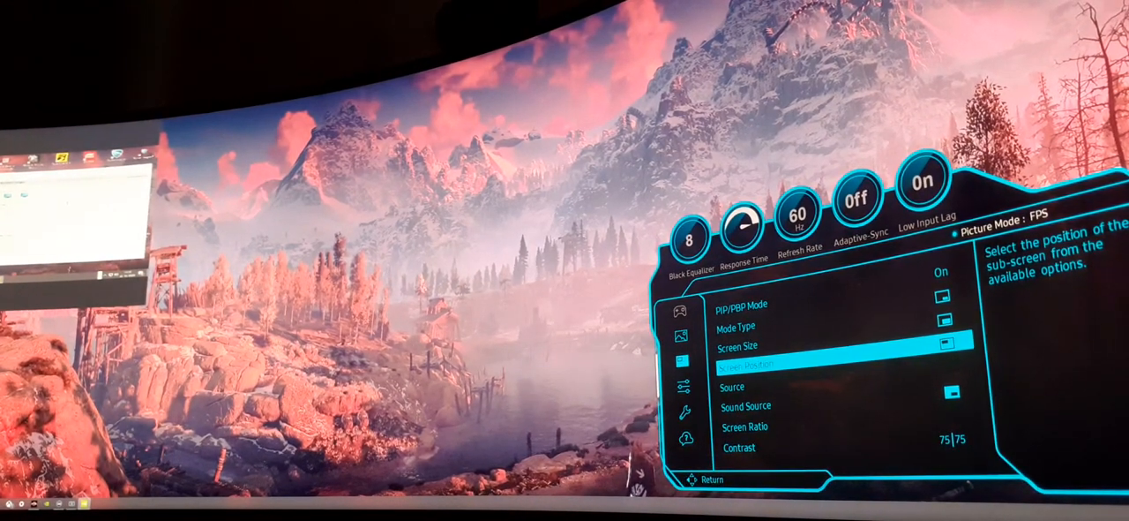
Move through Source and Screen Size to the Mode Type option in the PIP/PBP menu
key("Down")
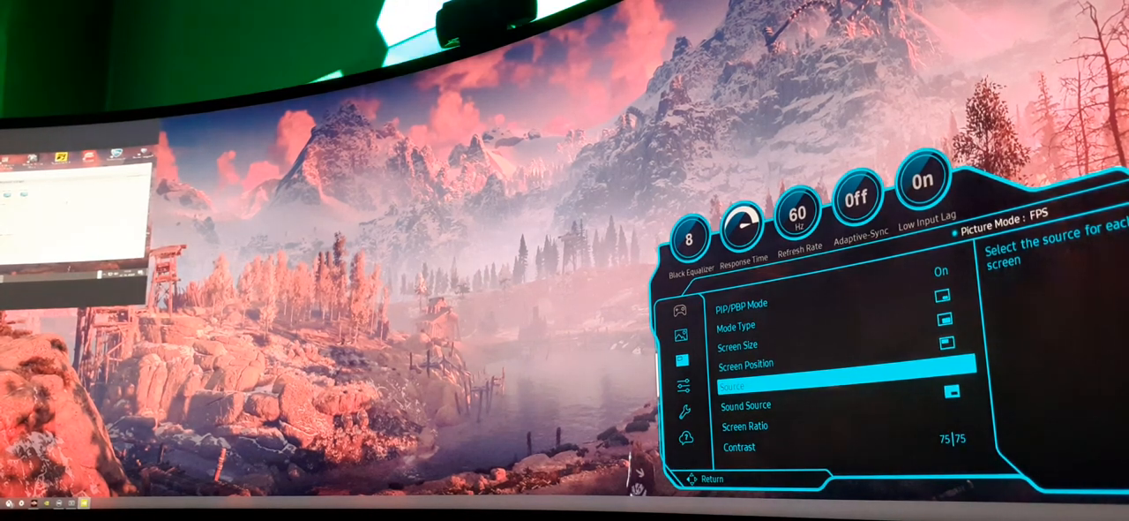
key("down")
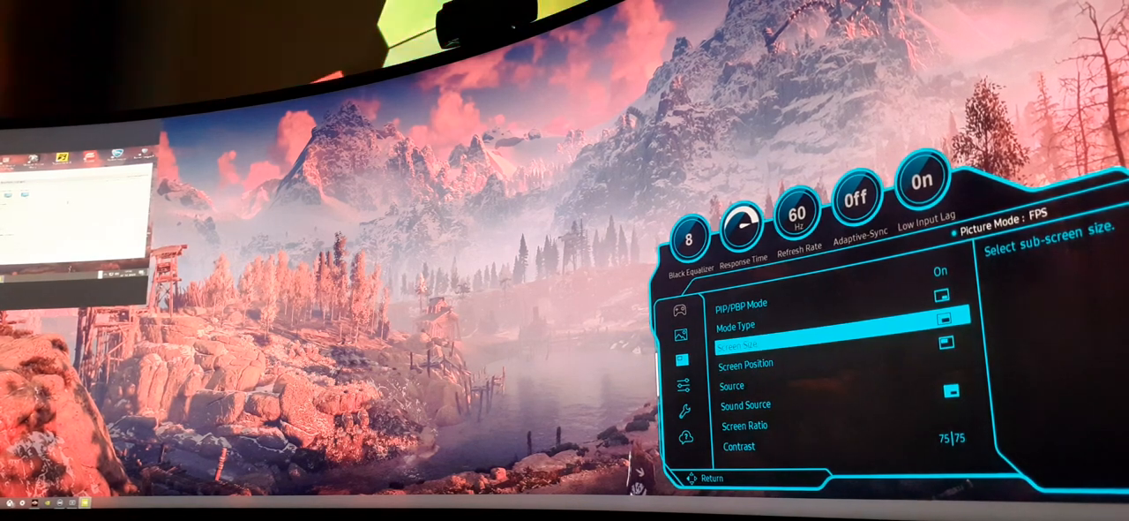
key("up")
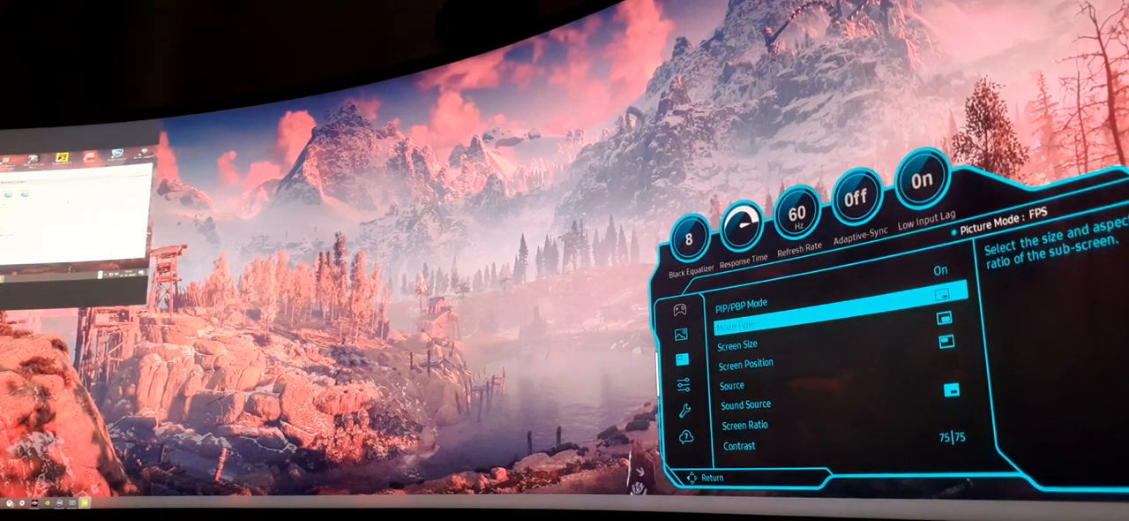